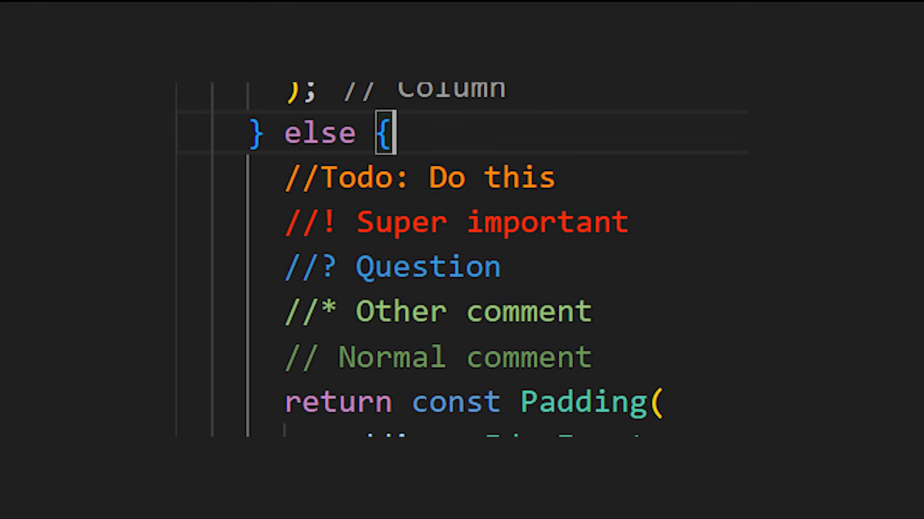
- Generate toMap, fromMap and toJson methods for ClassName's title and subtitle fields
{"action": "left_click", "coordinate": [462, 265]}
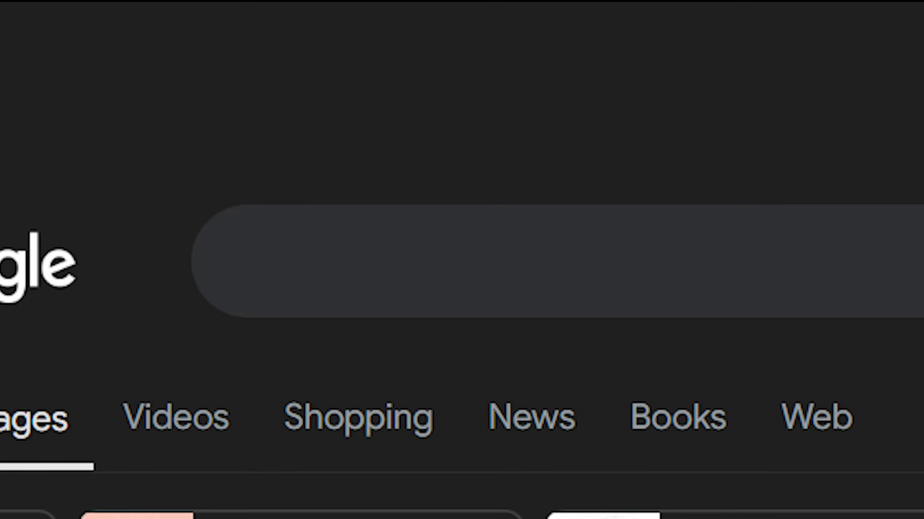
{"action": "type", "text": "boiling plate code gif"}
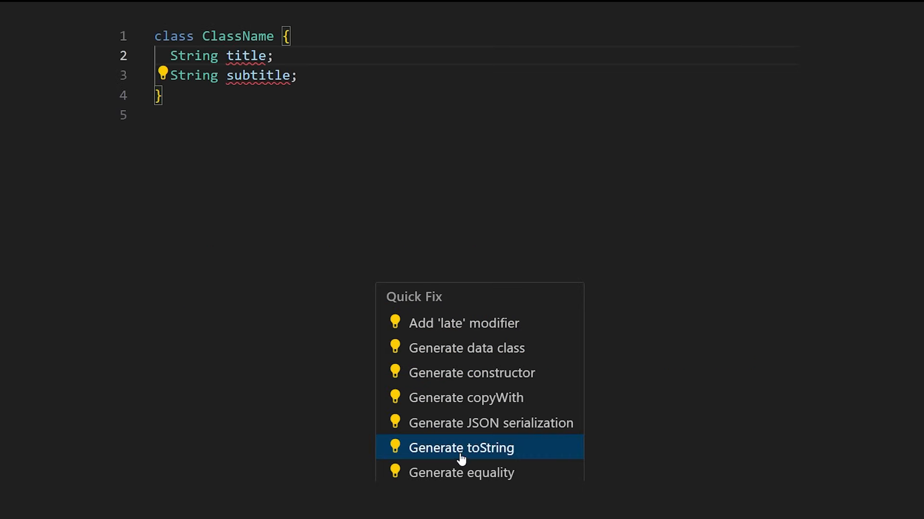
{"action": "left_click", "coordinate": [494, 423]}
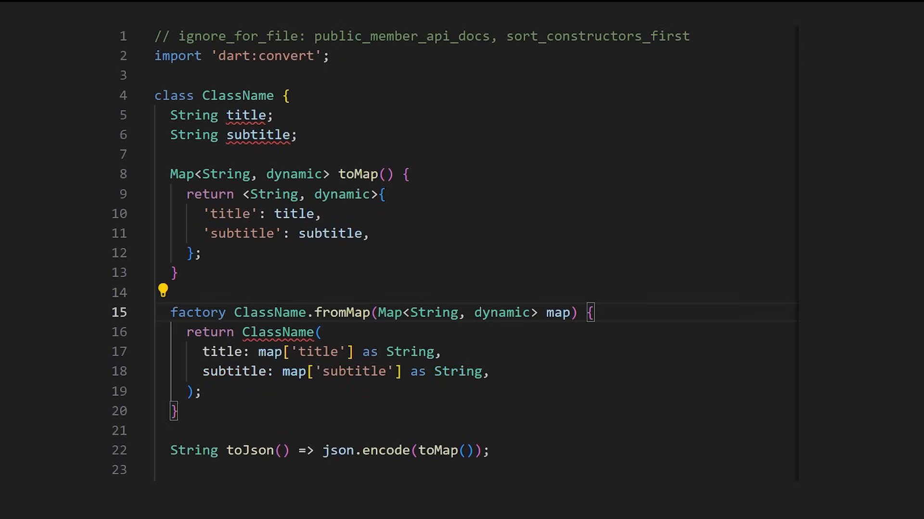
{"action": "type", "text": "StatelessW"}
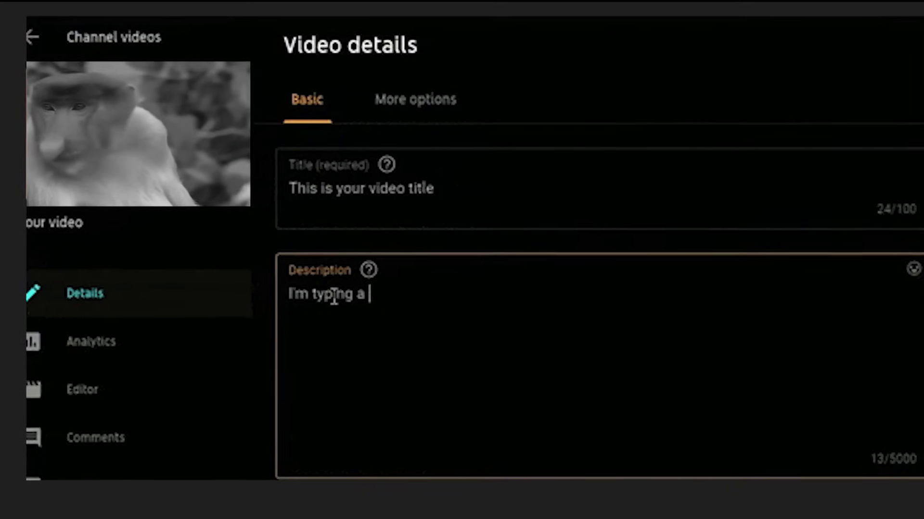
{"action": "type", "text": "description"}
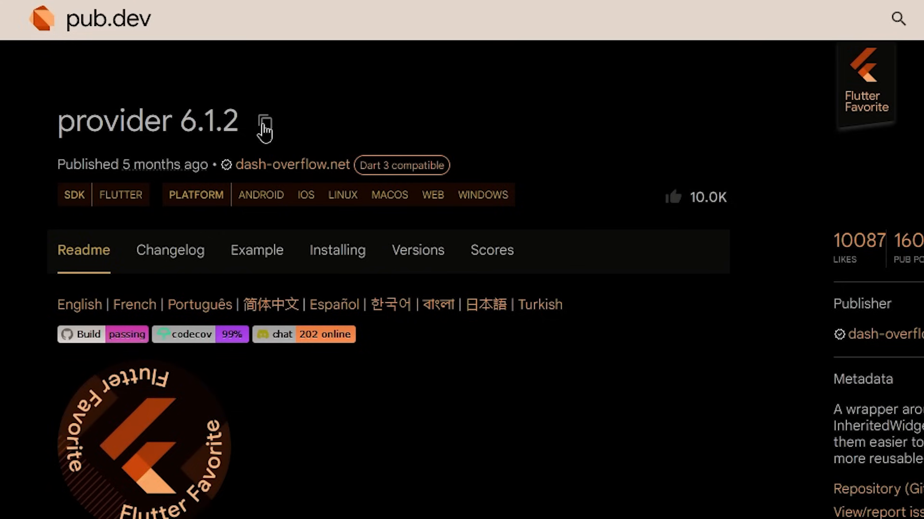
- Copy the provider 6.1.2 dependency and add provider via Pubspec Assist
{"action": "left_click", "coordinate": [264, 122]}
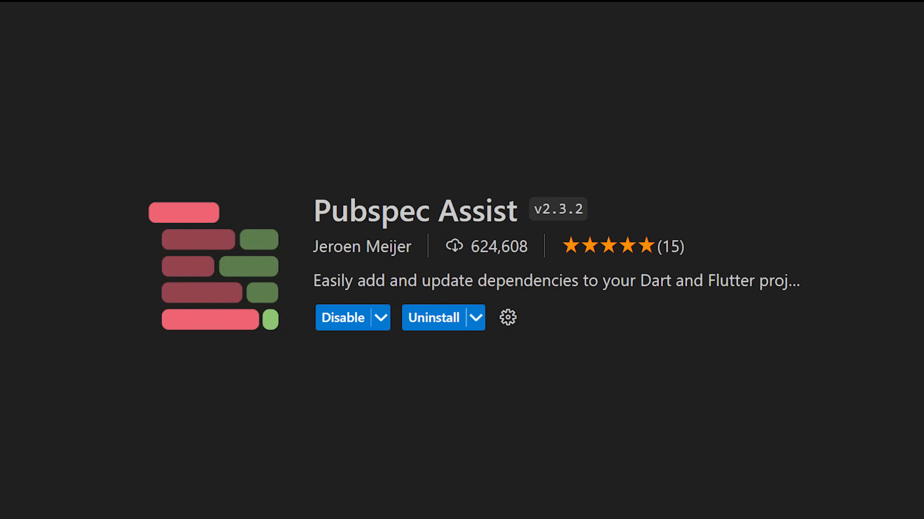
{"action": "type", "text": "provi"}
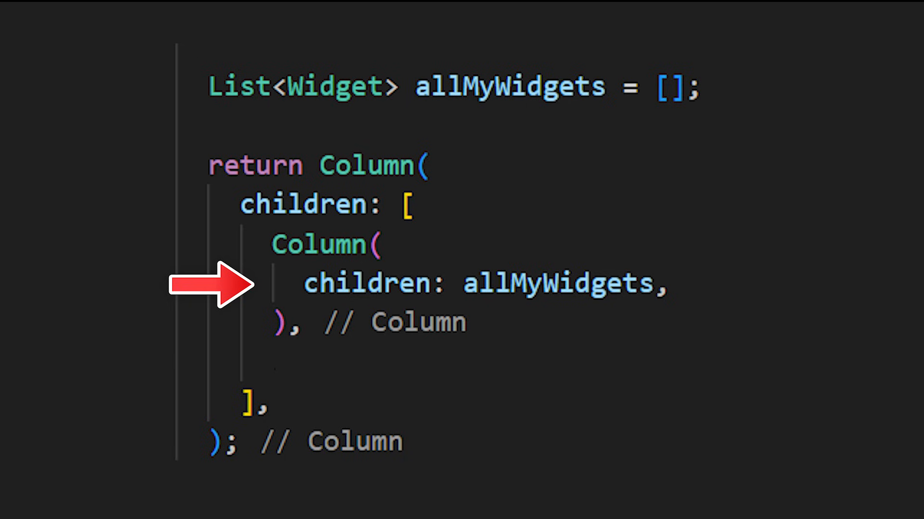
- Replace the nested Column with '...allMyWidgets,' in the outer children list
{"action": "type", "text": "...allMyWidgets,"}
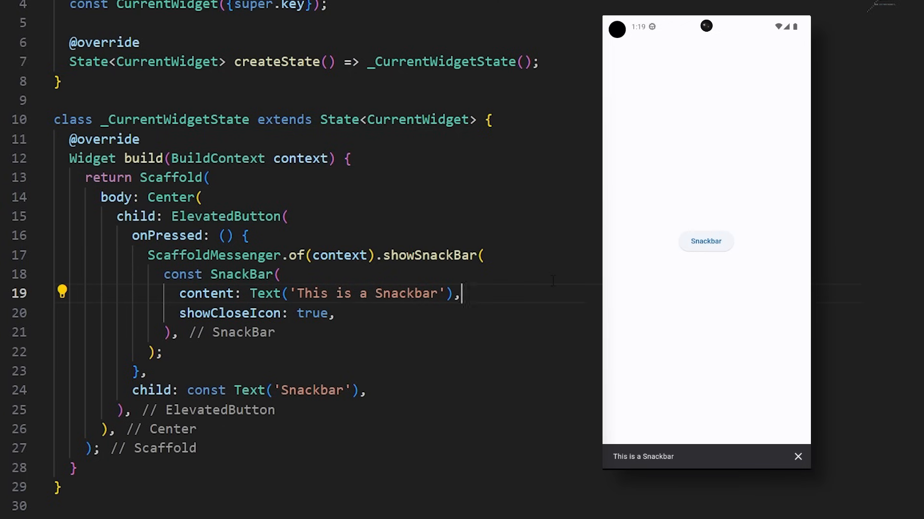
- Add 'behavior: SnackBarBehavior.floating,' to the SnackBar and preview it in the app
{"action": "type", "text": "behavior: SnackBarBehavior.floating,"}
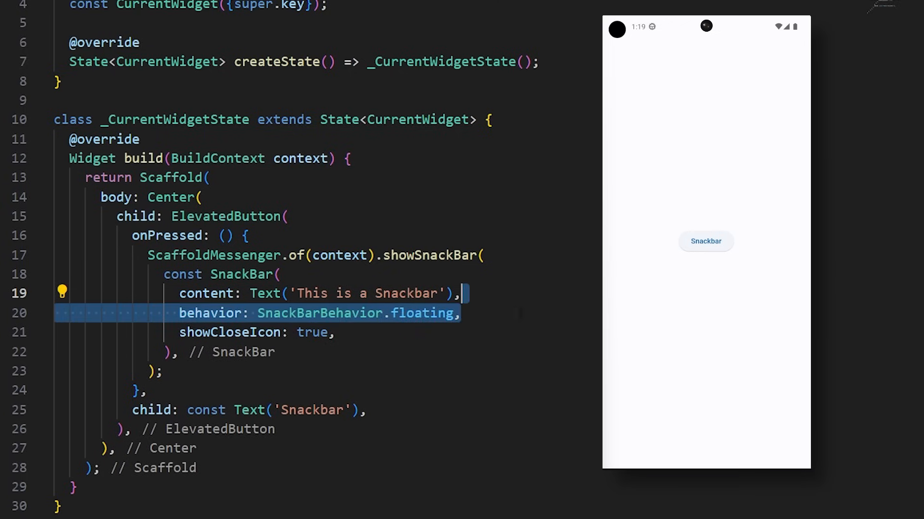
{"action": "left_click", "coordinate": [705, 241]}
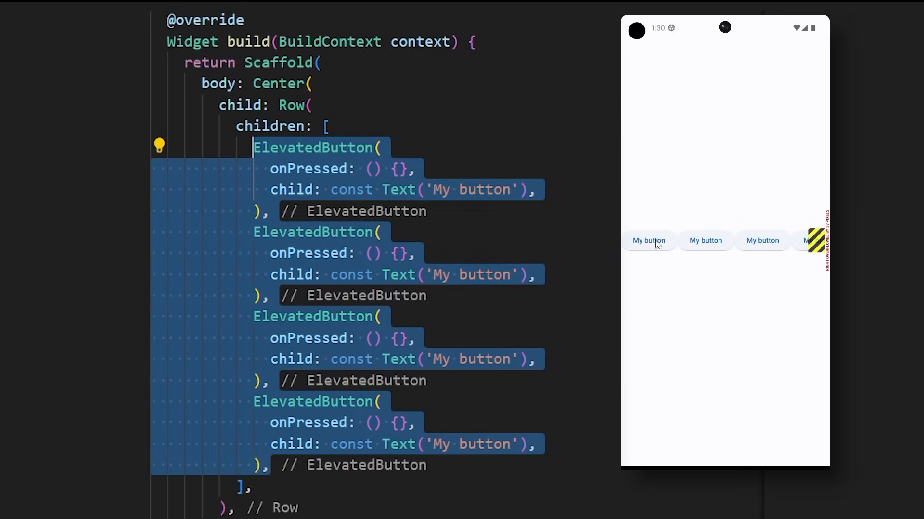
{"action": "mouse_move", "coordinate": [811, 319]}
{"action": "type", "text": "Wrap"}
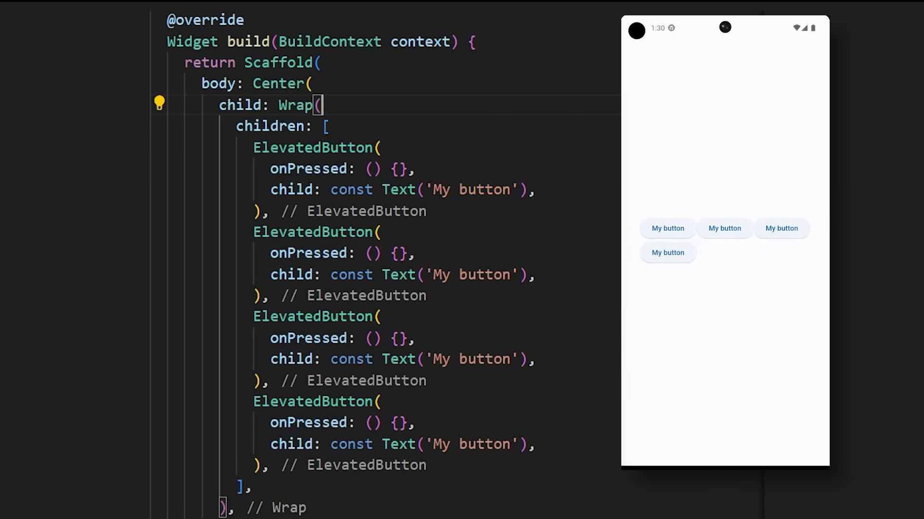
{"action": "mouse_move", "coordinate": [816, 233]}
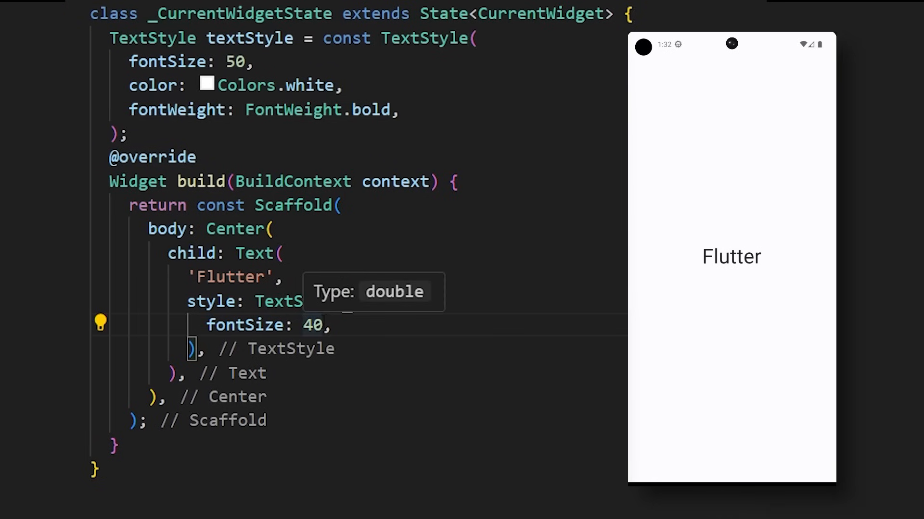
- Set the text's fontSize to 400 and drag the photo around the app
{"action": "type", "text": "0"}
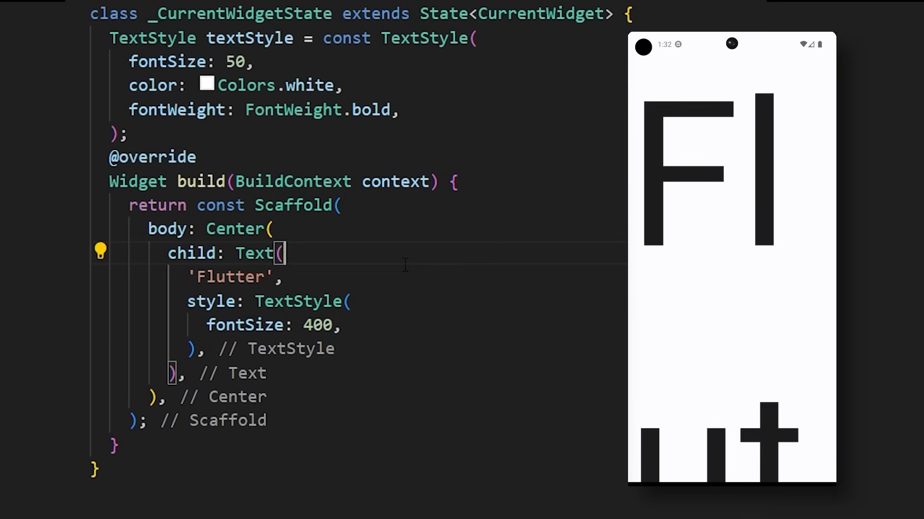
{"action": "mouse_move", "coordinate": [354, 326]}
{"action": "type", "text": "FittedBo"}
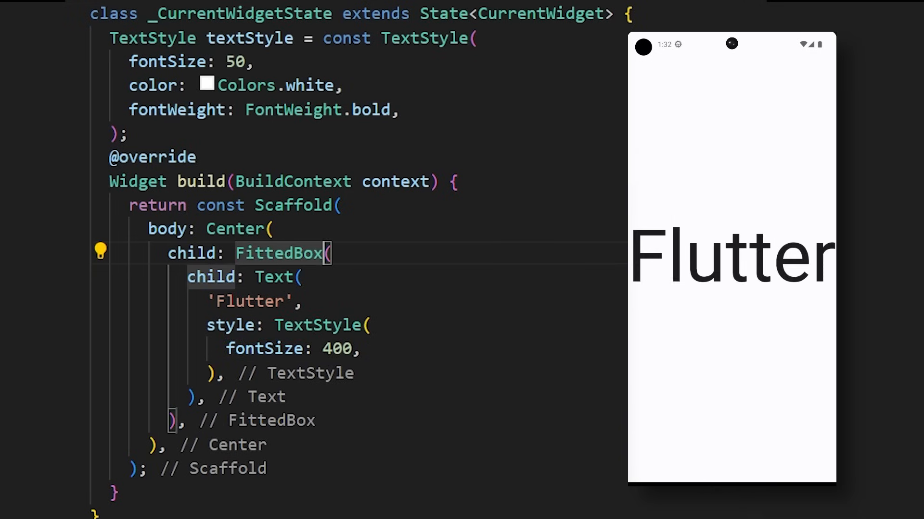
{"action": "mouse_move", "coordinate": [704, 275]}
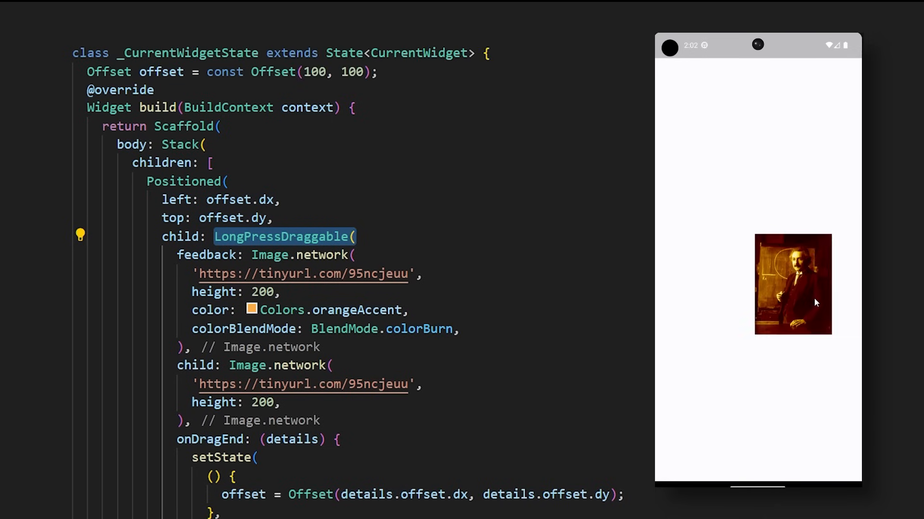
{"action": "left_click_drag", "start_coordinate": [792, 283], "coordinate": [725, 154]}
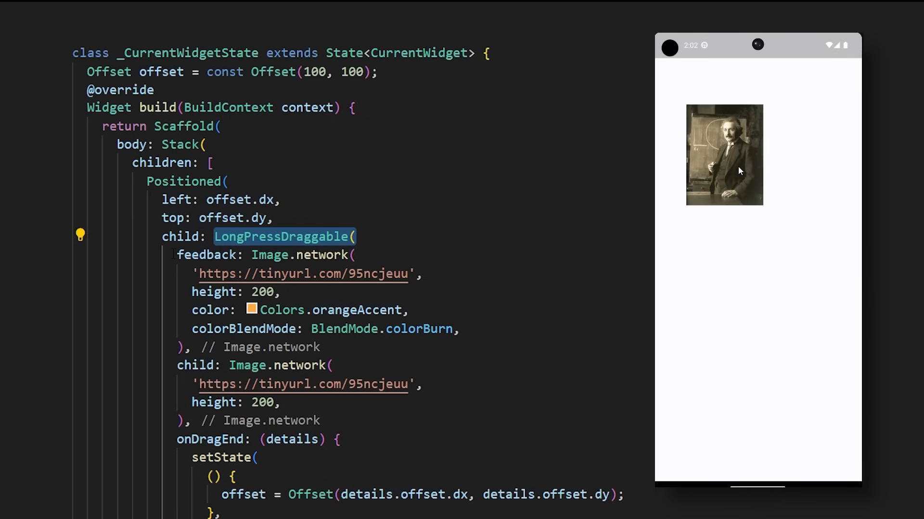
{"action": "left_click_drag", "start_coordinate": [724, 154], "coordinate": [743, 376]}
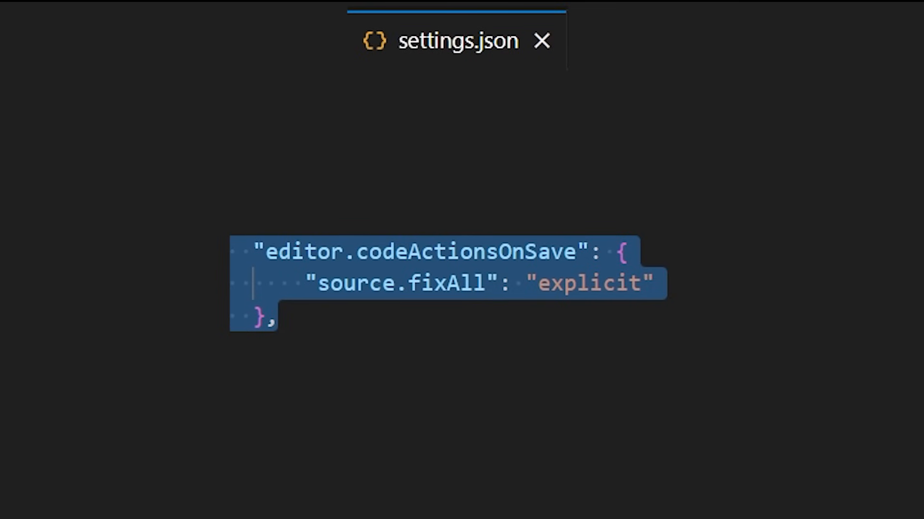
- Add '"editor.formatOnSave": true,' to settings.json
{"action": "type", "text": "\"editor.formatOnSave\": true,"}
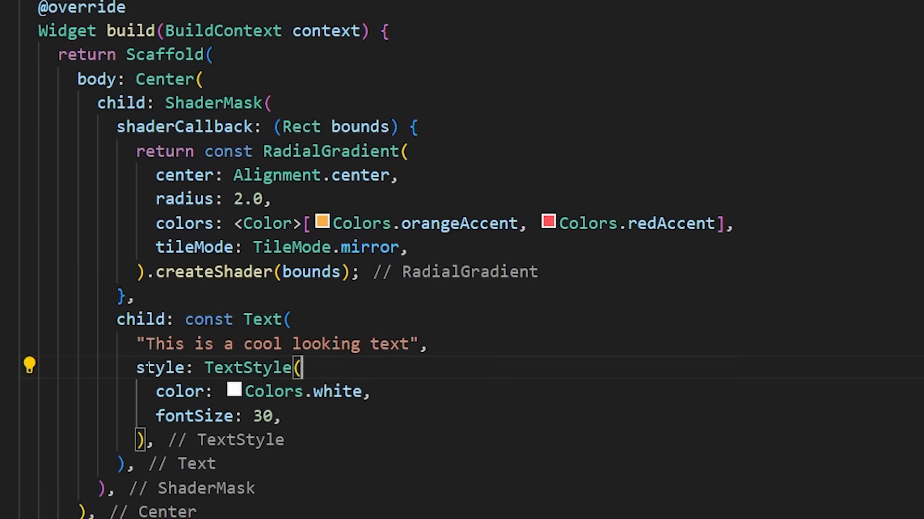
- Add a backgroundColor argument to TextStyle and bring up the code actions menu
{"action": "key", "text": "enter"}
{"action": "type", "text": "backgroundColor: ,"}
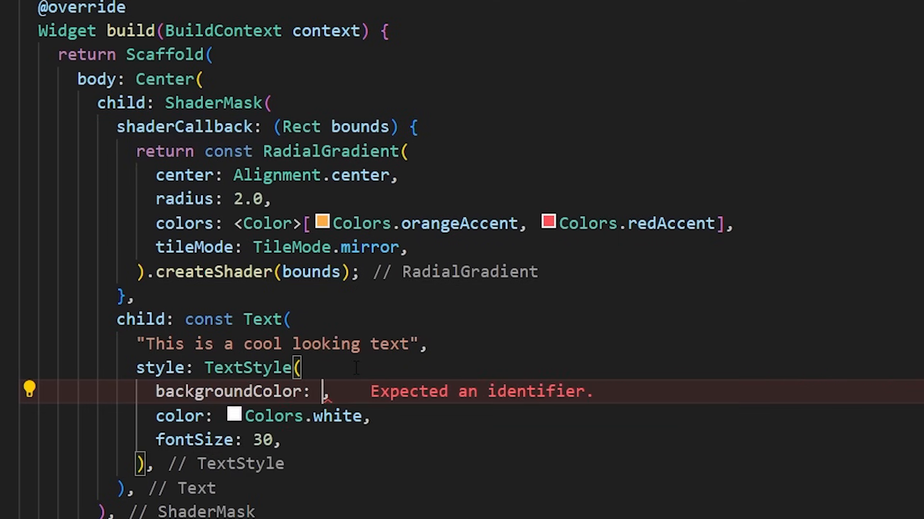
{"action": "right_click", "coordinate": [321, 391]}
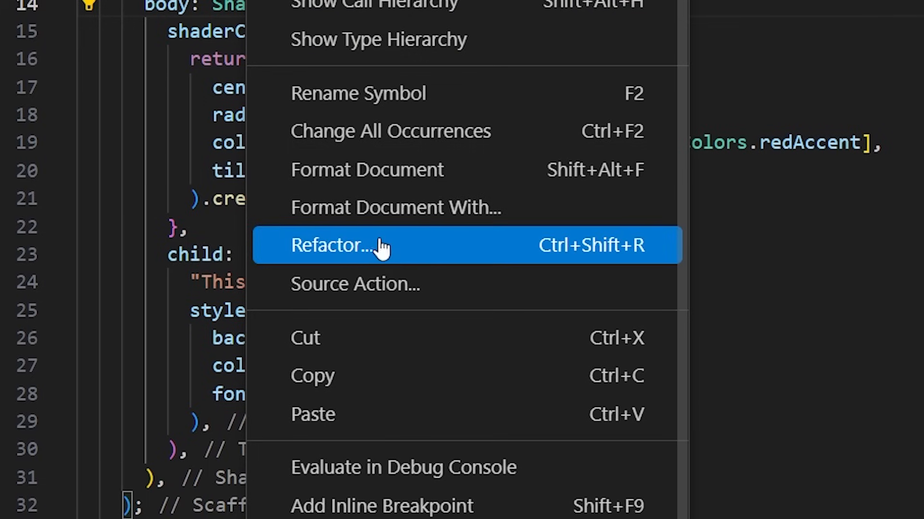
{"action": "mouse_move", "coordinate": [403, 253]}
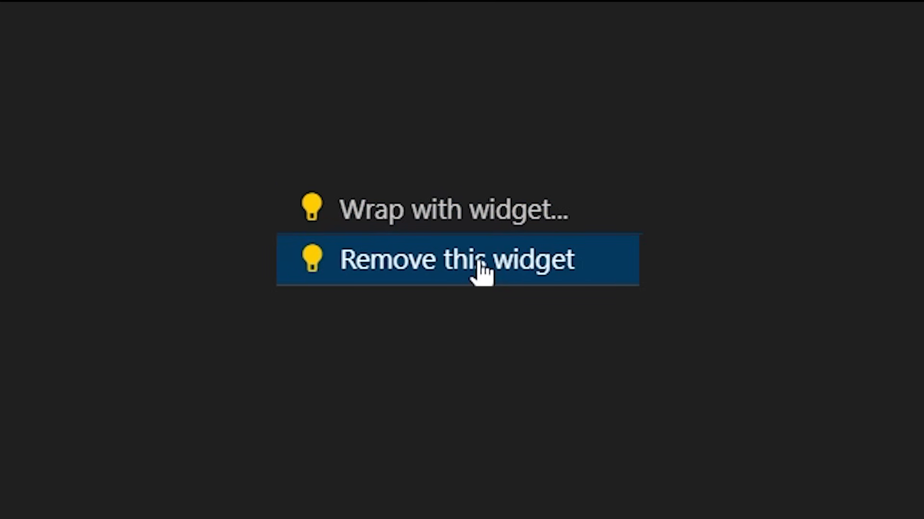
{"action": "mouse_move", "coordinate": [460, 311]}
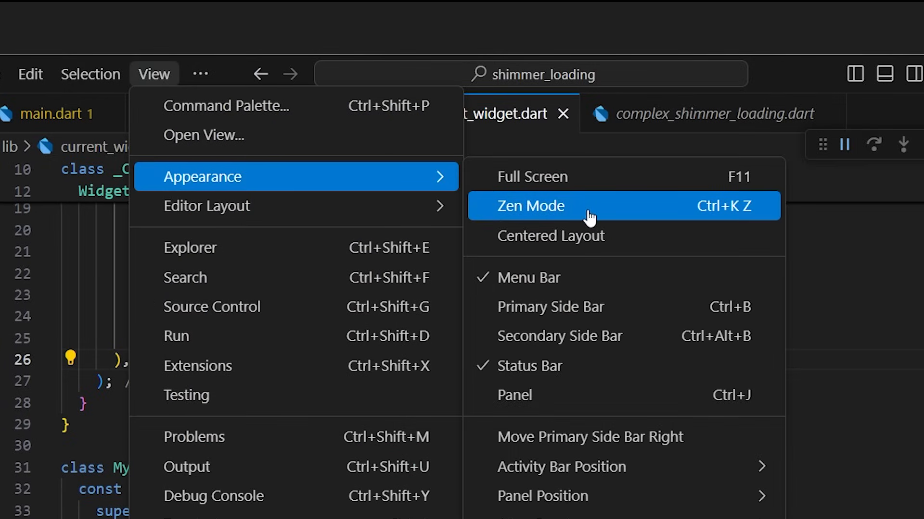
{"action": "mouse_move", "coordinate": [580, 212]}
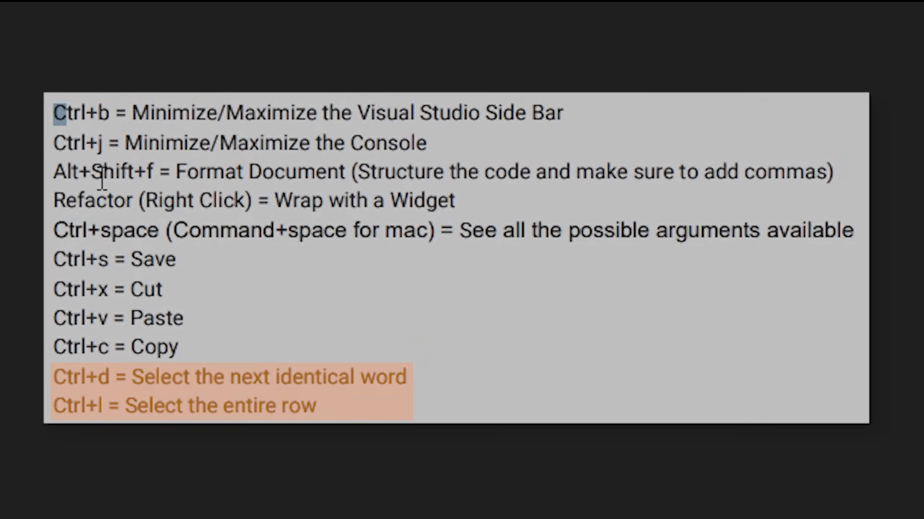
- Show the editing shortcuts, highlighting Ctrl+D and Ctrl+L
{"action": "key", "text": "ctrl+a"}
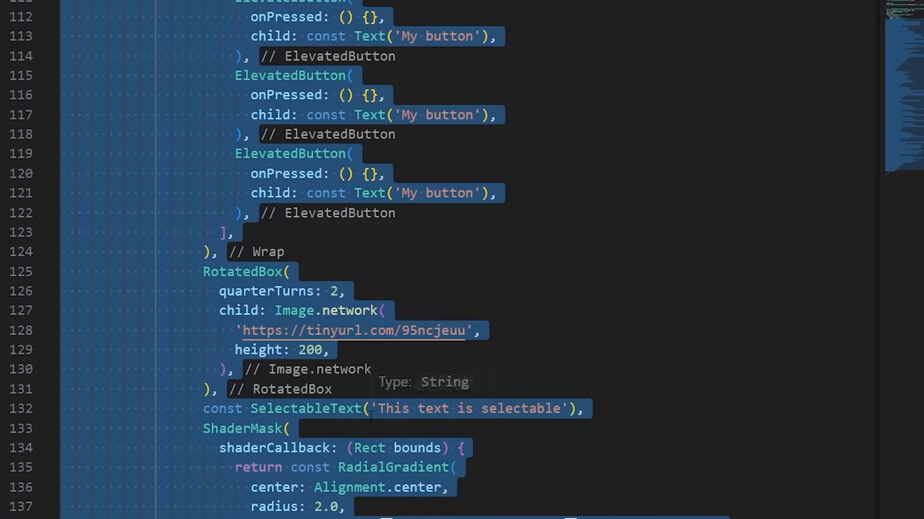
- Scroll to the Wrap and type setState in the first button's onPressed
{"action": "scroll", "scroll_direction": "up", "scroll_amount": 3}
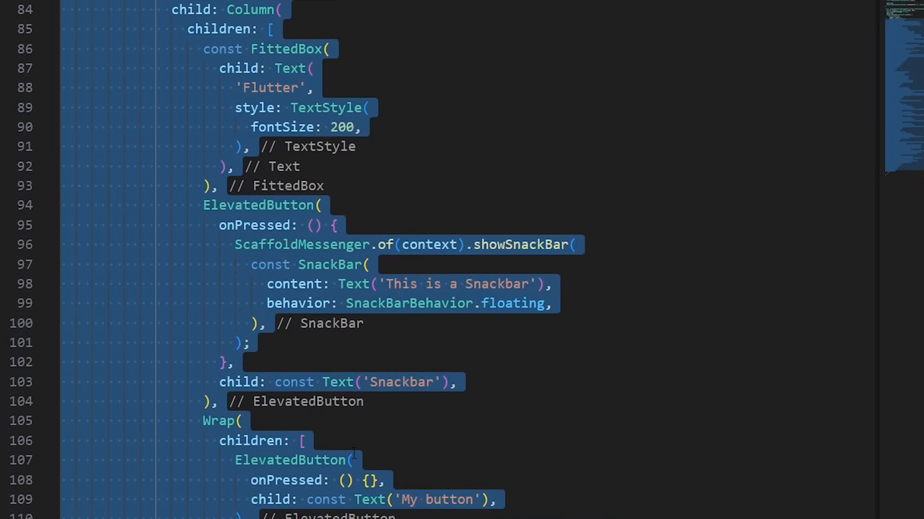
{"action": "scroll", "scroll_direction": "up", "scroll_amount": 3}
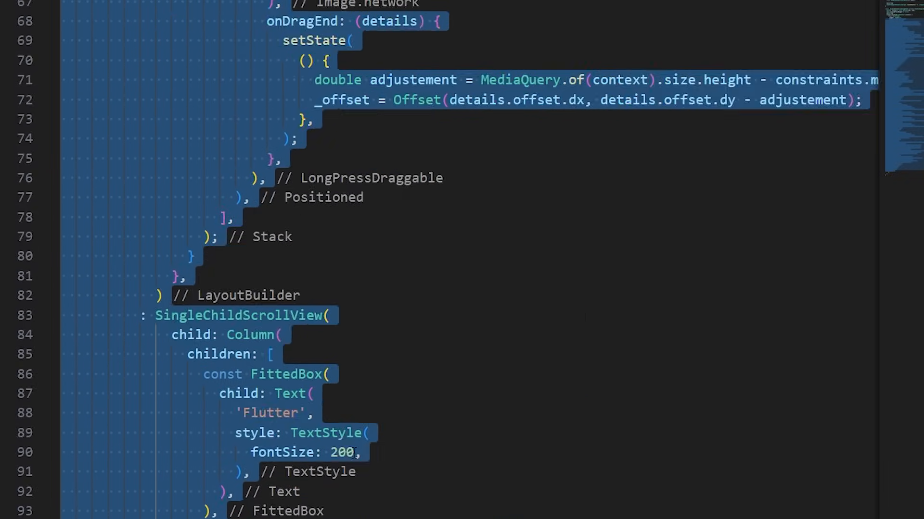
{"action": "scroll", "scroll_direction": "down", "scroll_amount": 3}
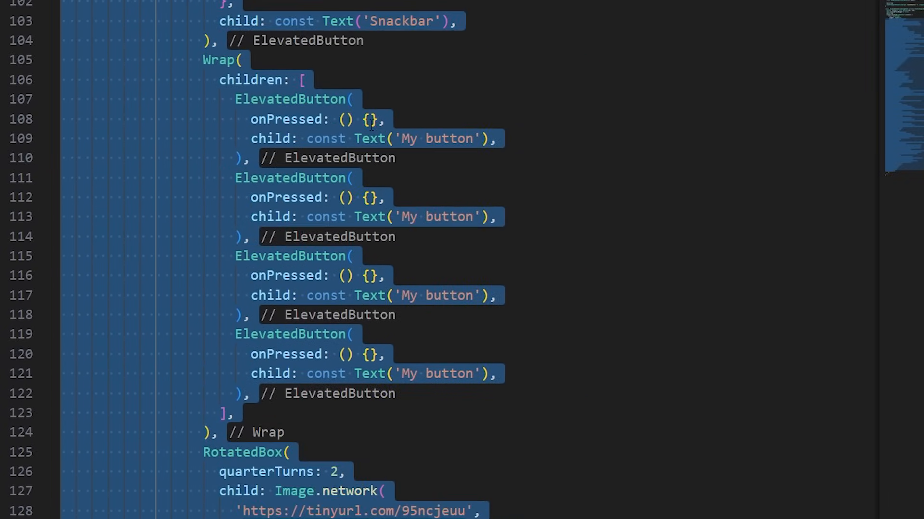
{"action": "type", "text": "set"}
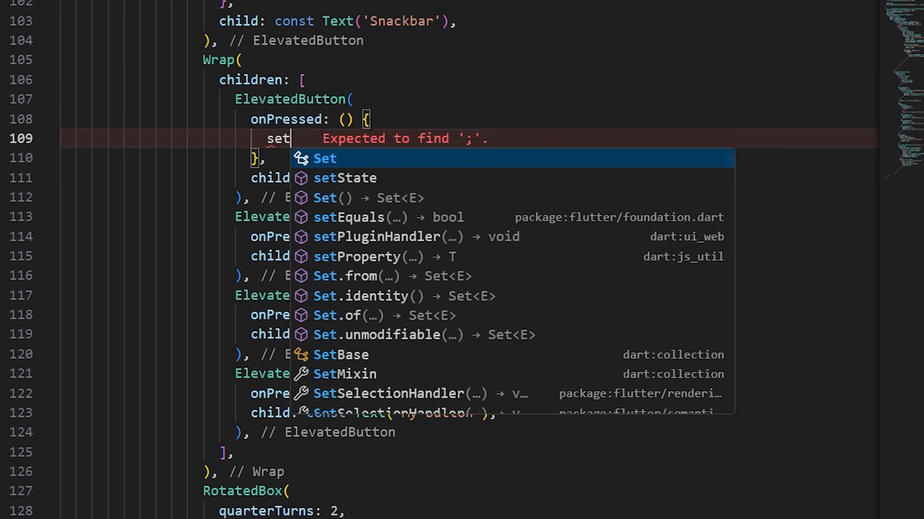
{"action": "type", "text": "St"}
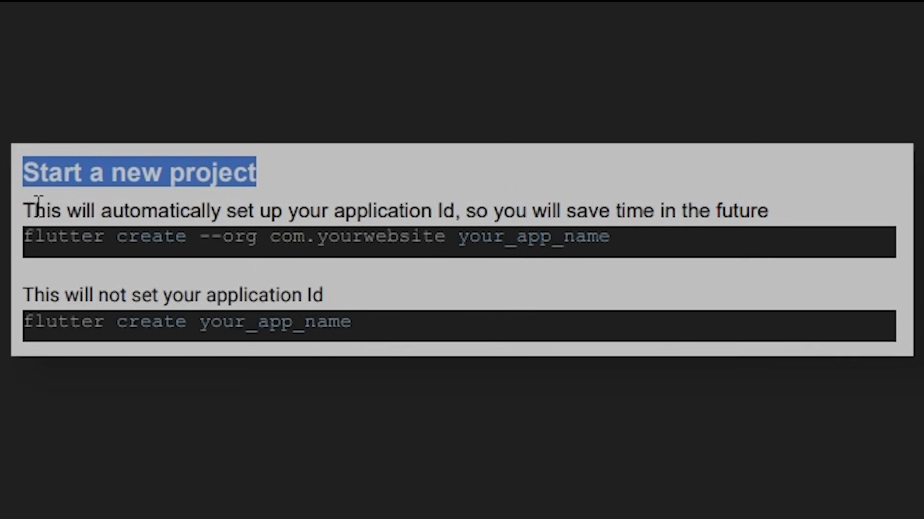
{"action": "mouse_move", "coordinate": [338, 179]}
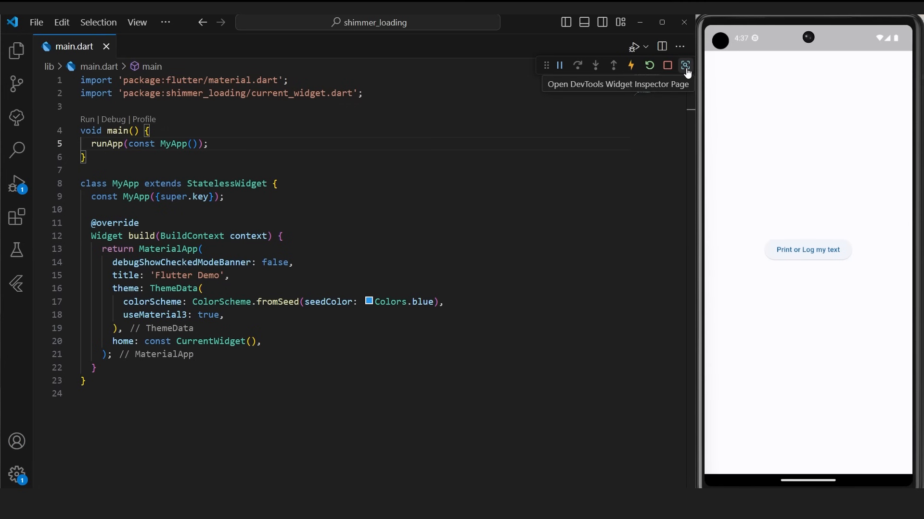
- Open the DevTools Widget Inspector from the debug toolbar icon
{"action": "left_click", "coordinate": [685, 65]}
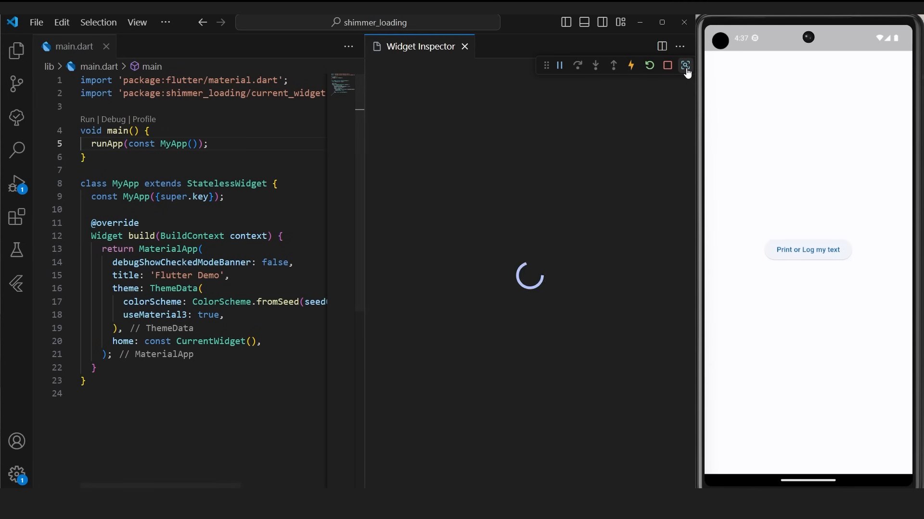
{"action": "left_click", "coordinate": [684, 65]}
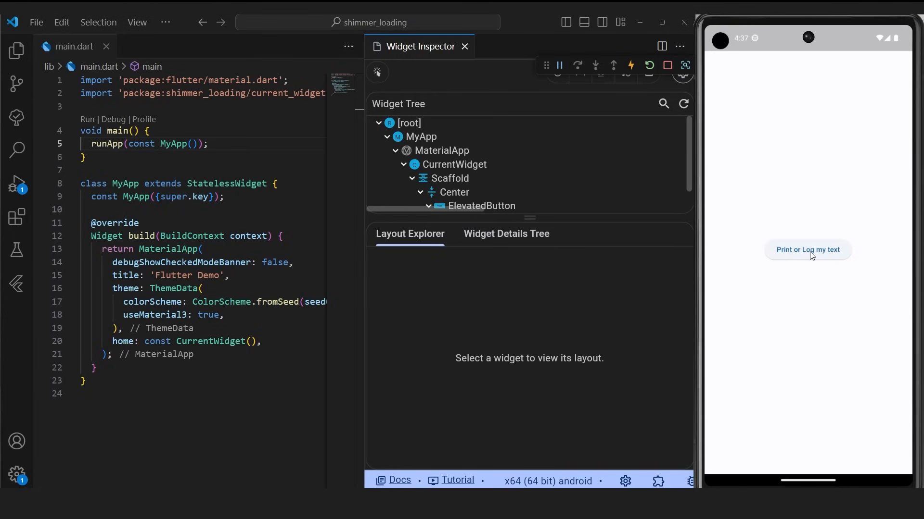